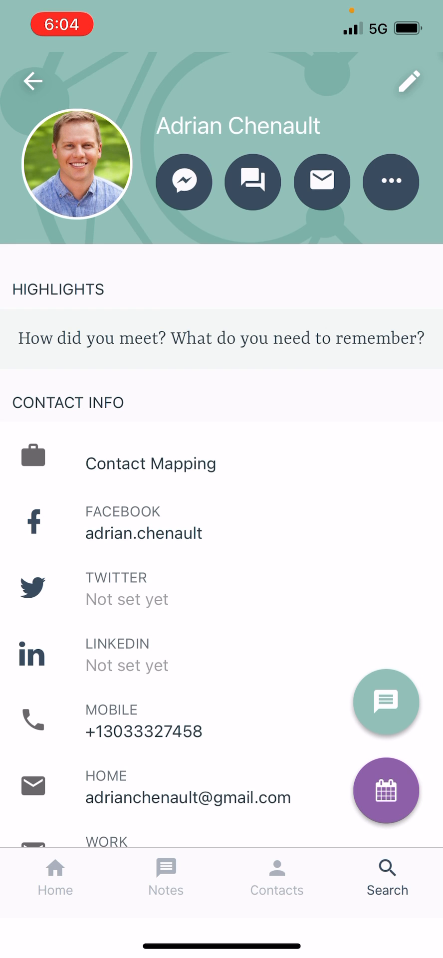
left_click(408, 83)
type("amchr")
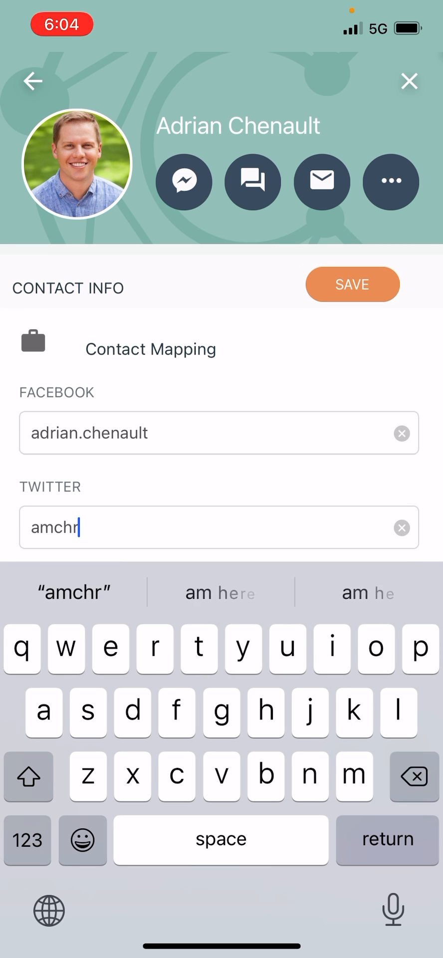
type("enault")
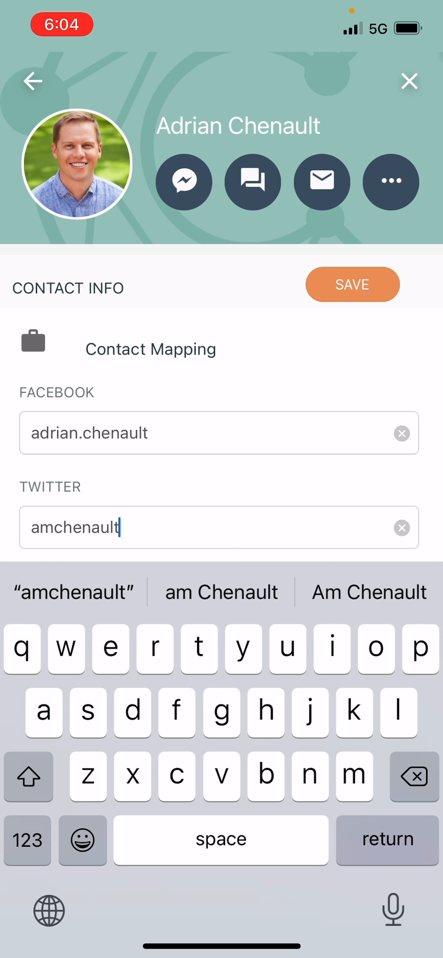
scroll("down", 3)
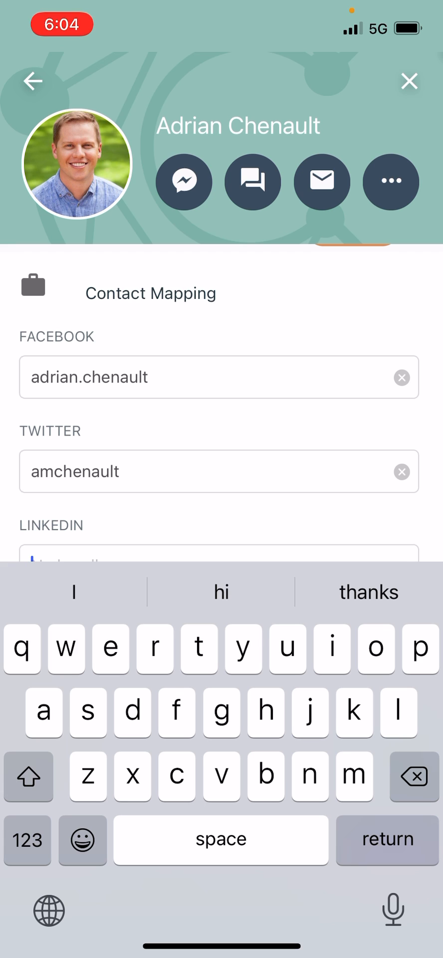
type("adrianchenault")
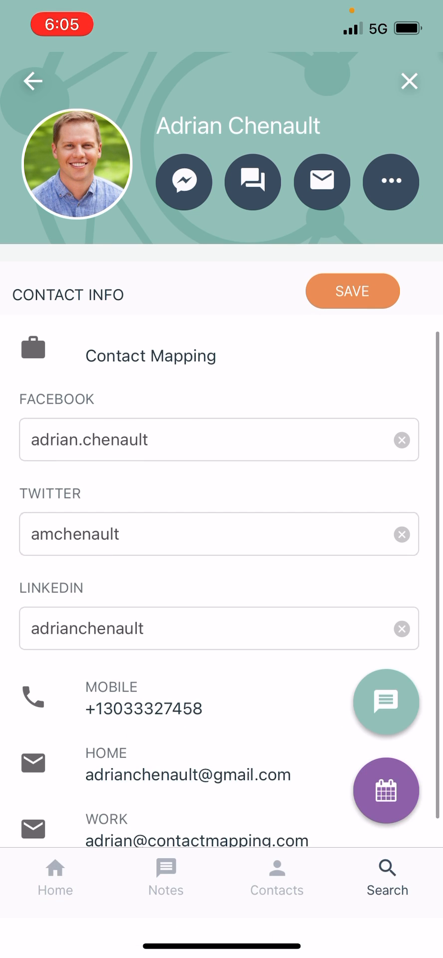
- Save the Twitter and LinkedIn handles, view the LinkedIn profile, then return to the contact
left_click(352, 291)
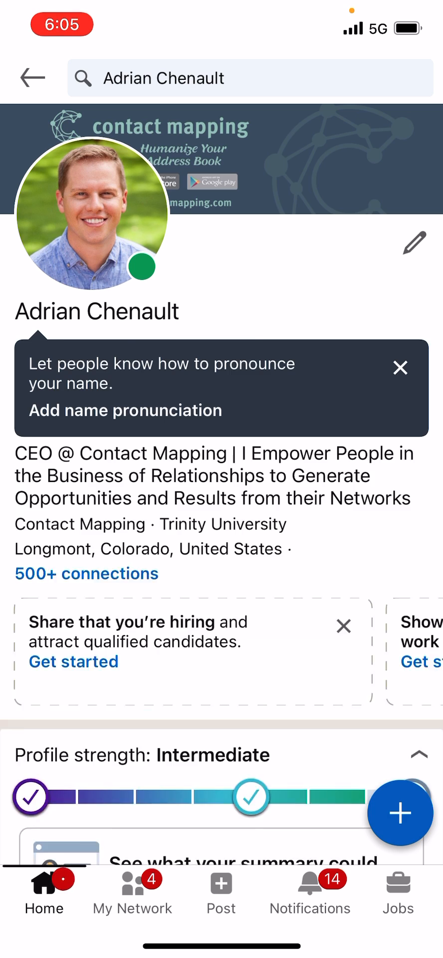
left_click(400, 368)
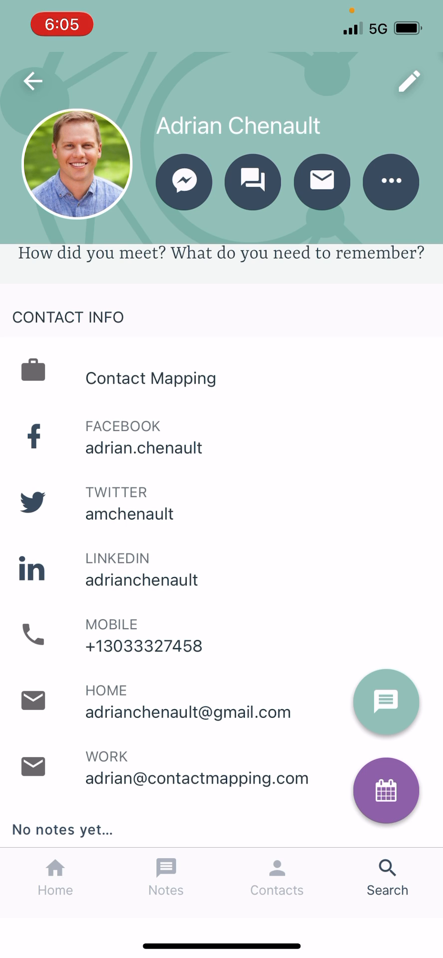
left_click(184, 181)
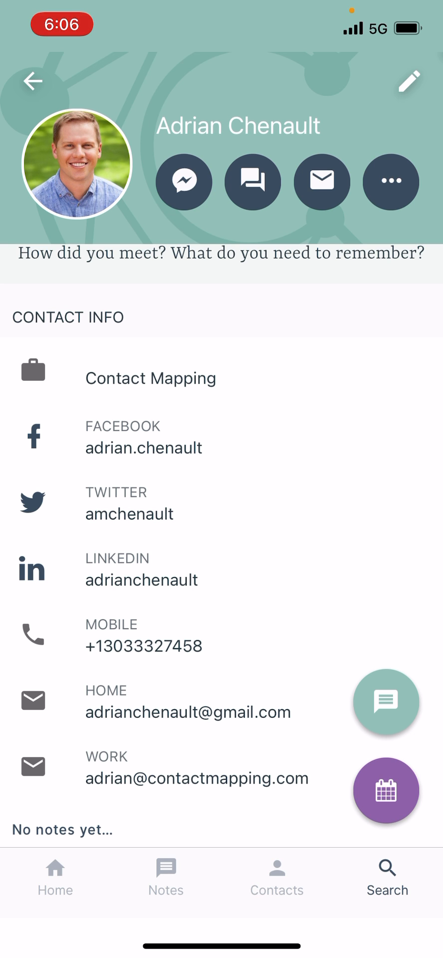
- Review the Phone, LinkedIn and Twitter contact options and show the communication preference ranking
left_click(392, 181)
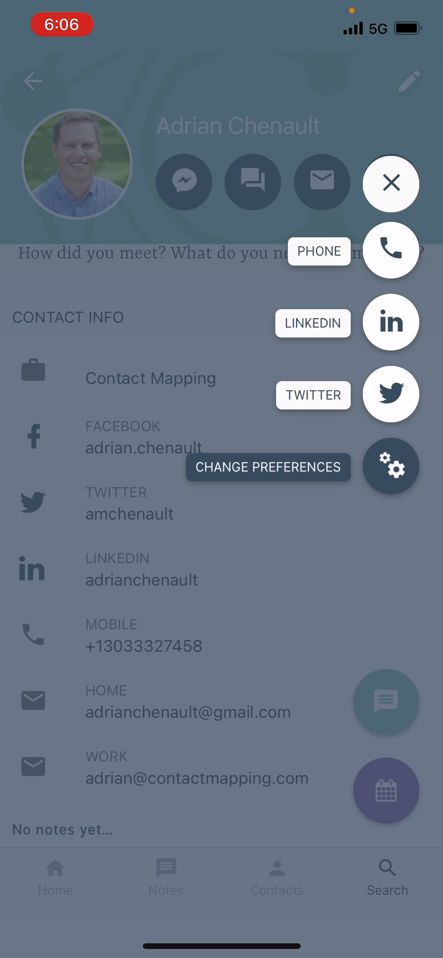
left_click(390, 323)
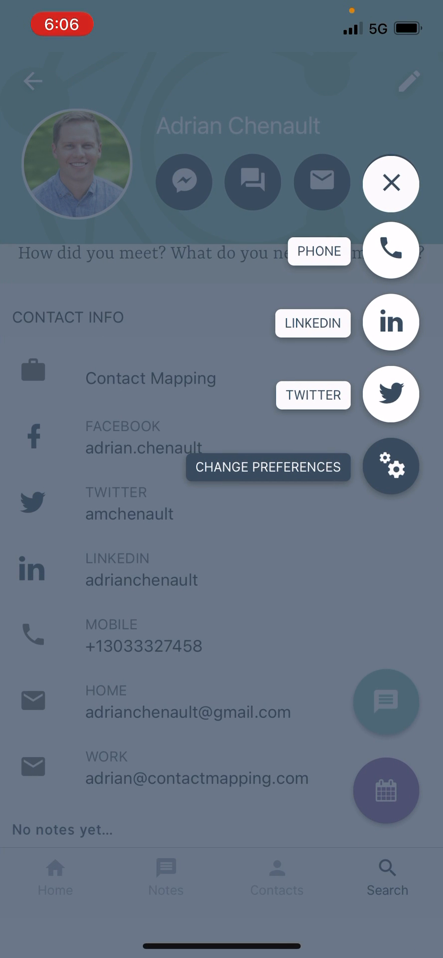
left_click(391, 394)
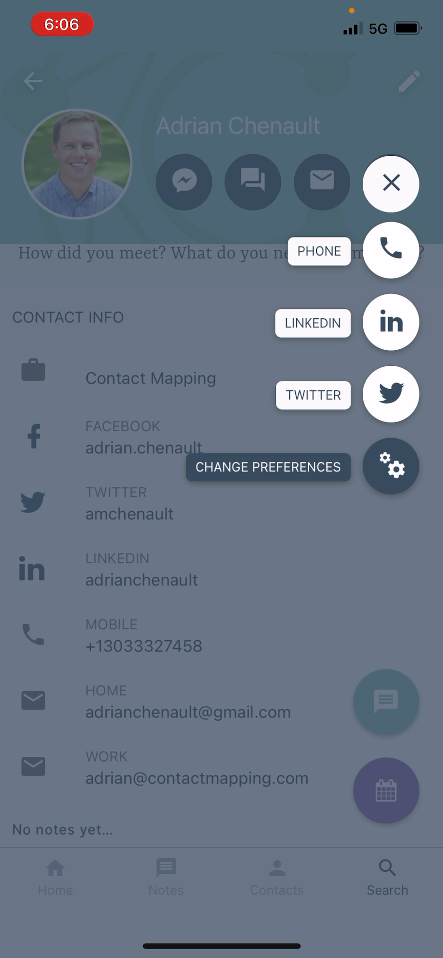
left_click(390, 467)
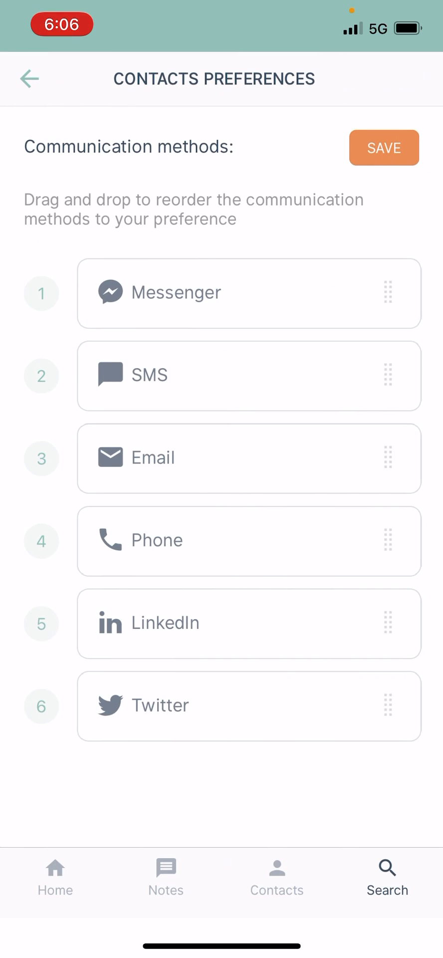